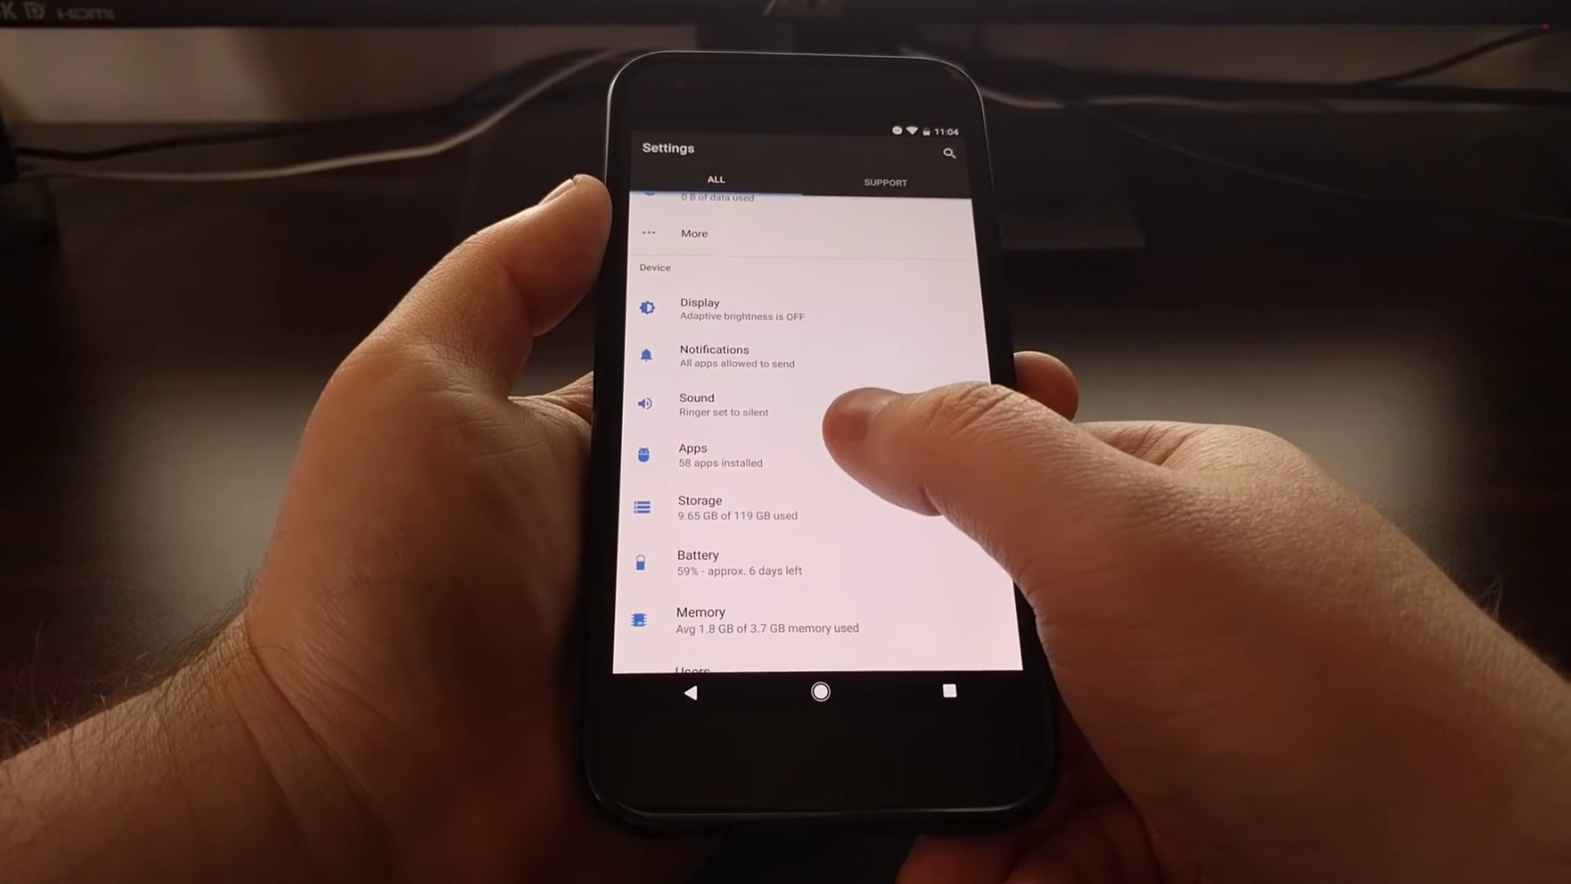
- Go into Apps to reach the list of installed apps
click(703, 455)
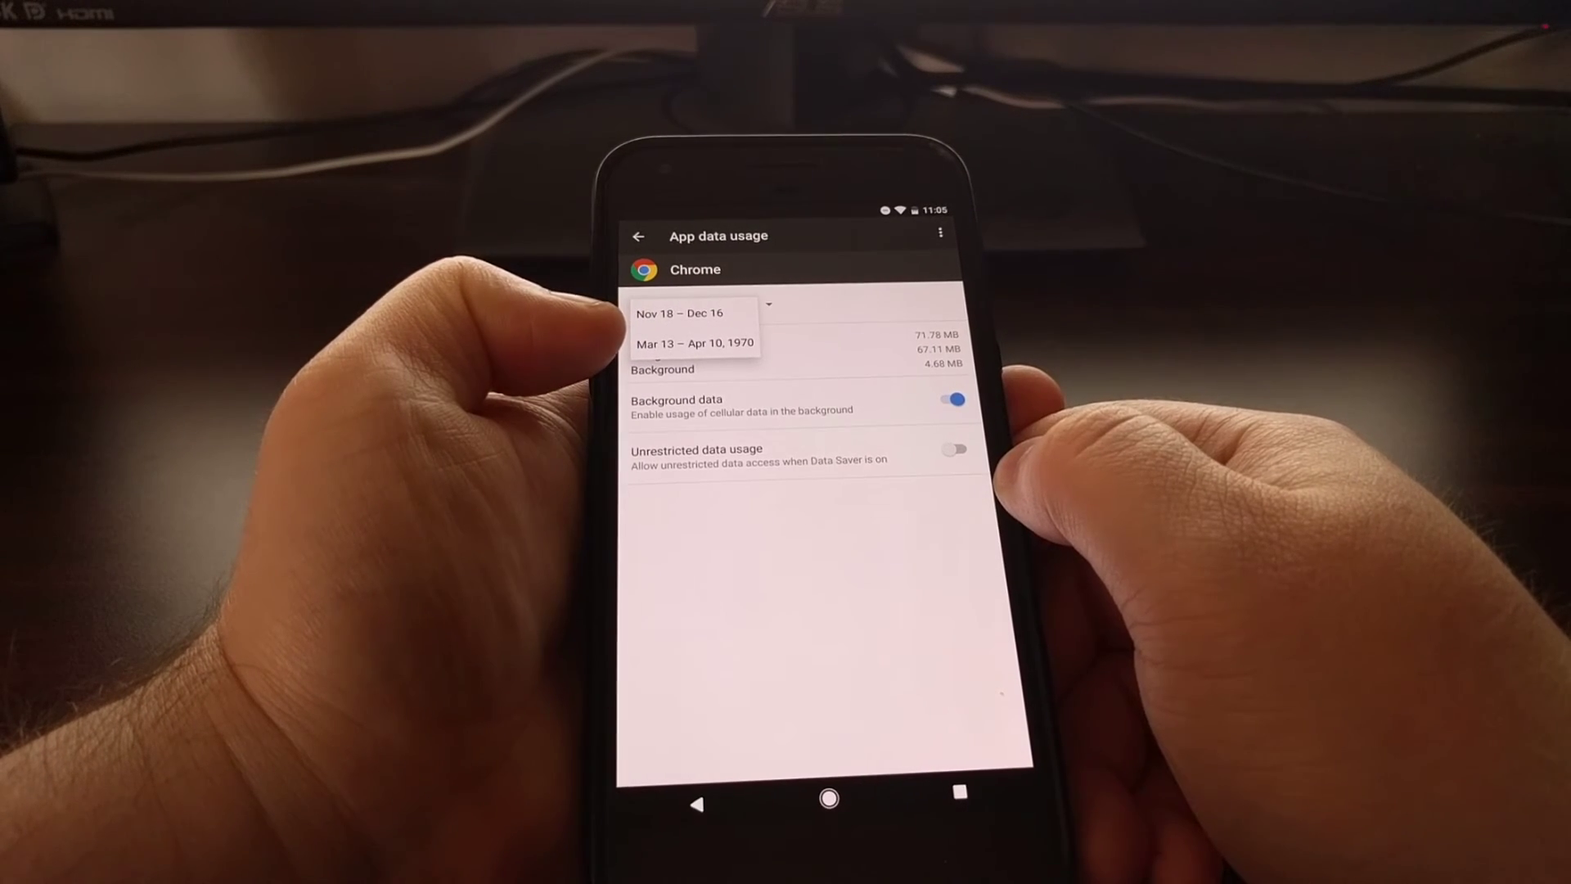
- Dismiss the date-range choices and switch Chrome's Background data off
click(687, 312)
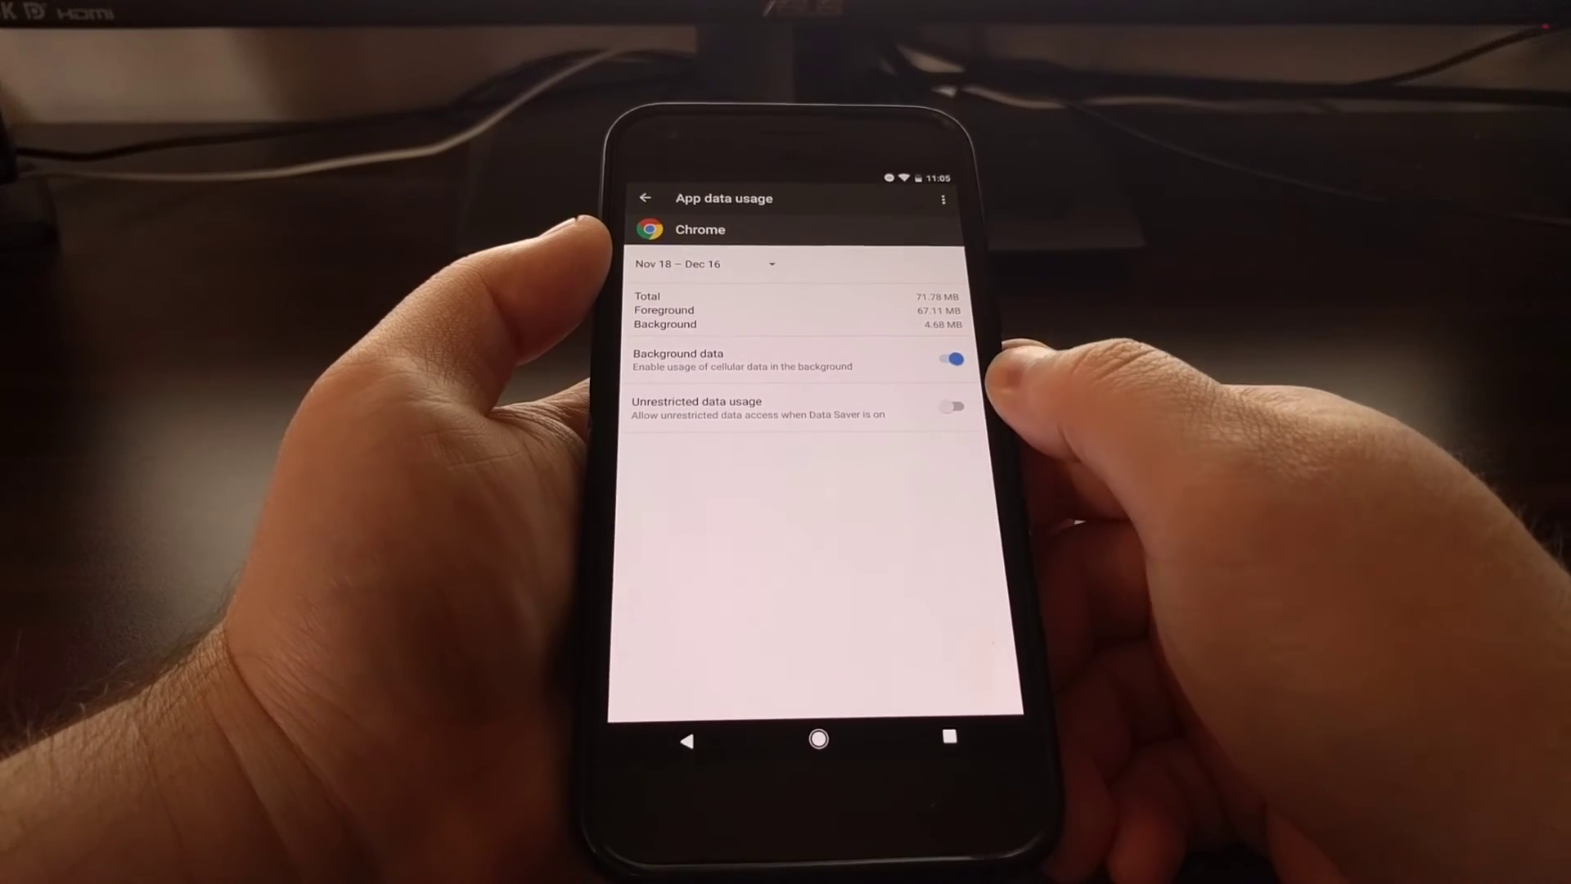
click(949, 358)
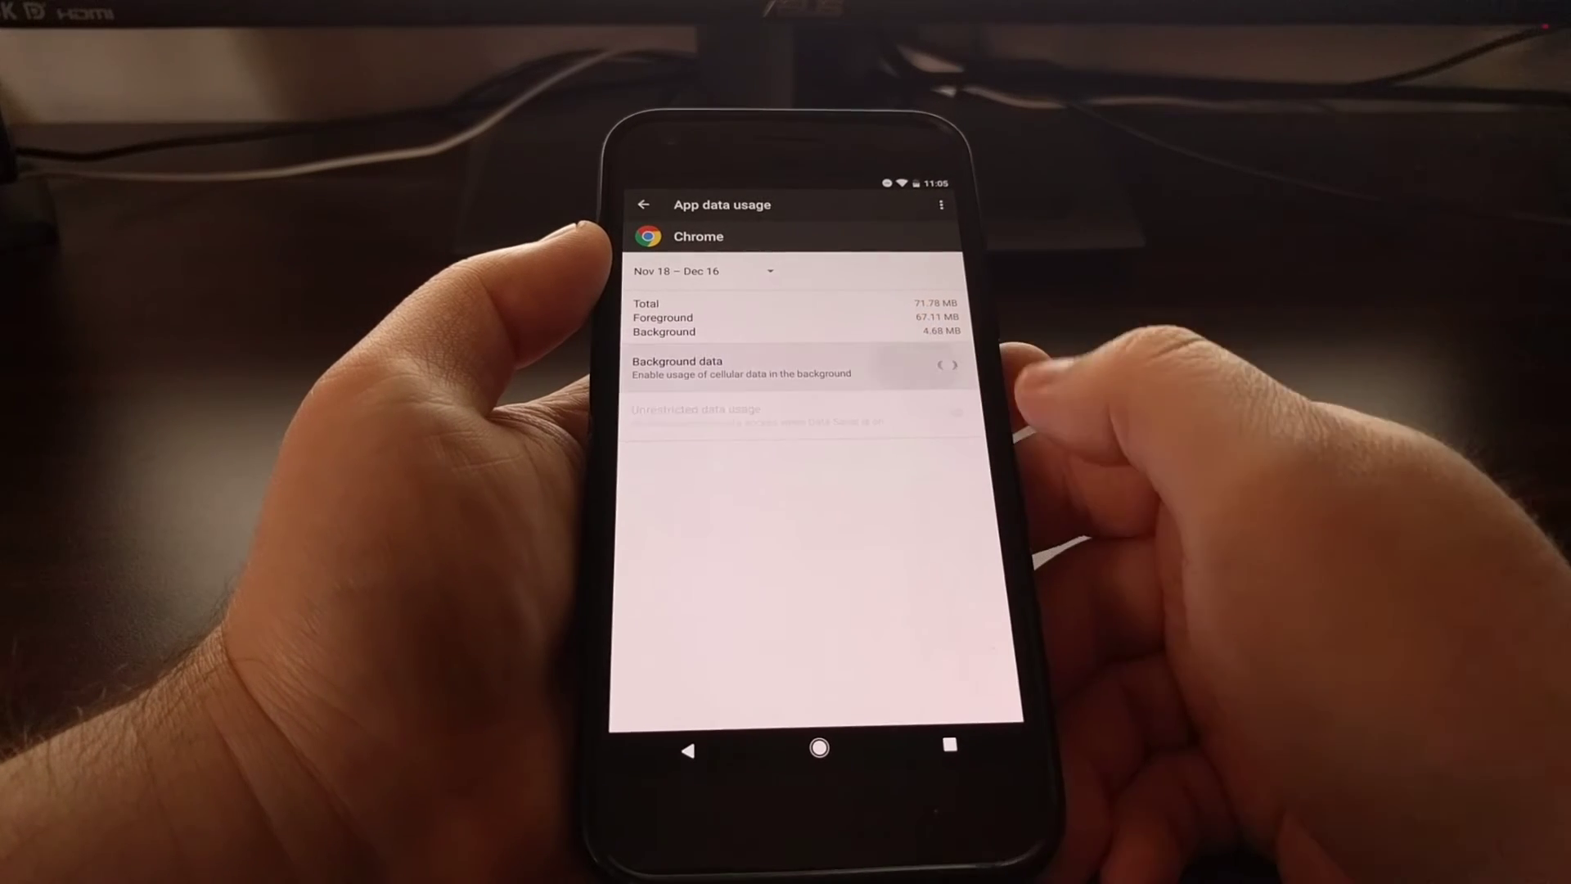